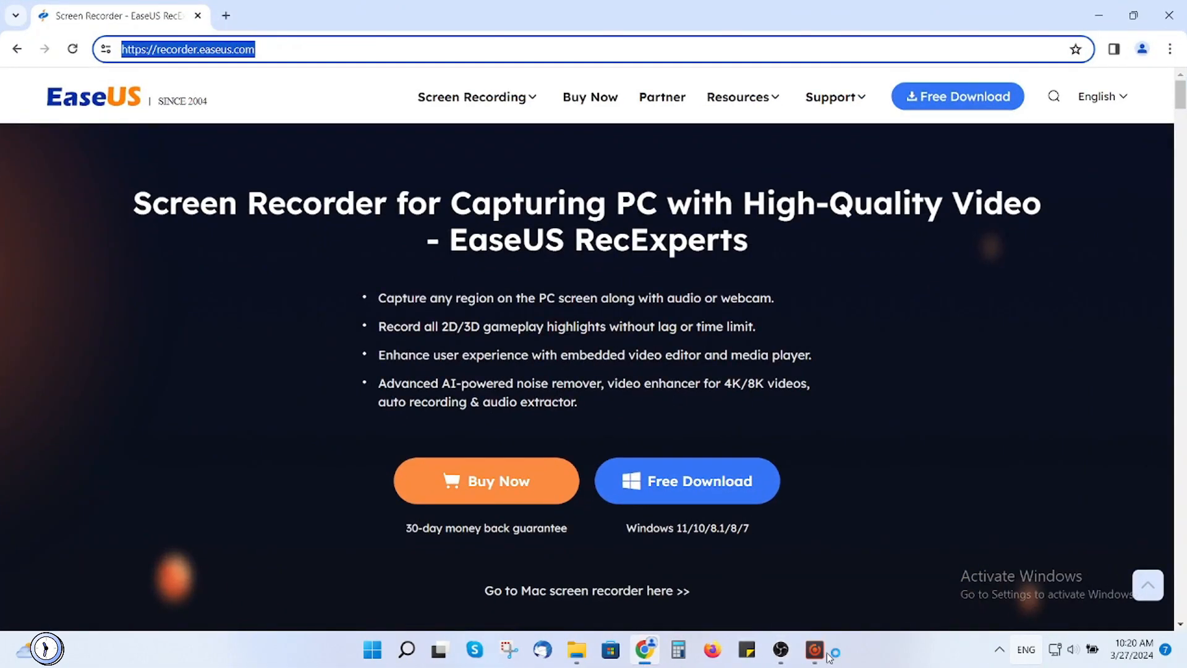
# Launch RecExperts and set Full Screen capture with Don't record webcam selected
pyautogui.click(814, 650)
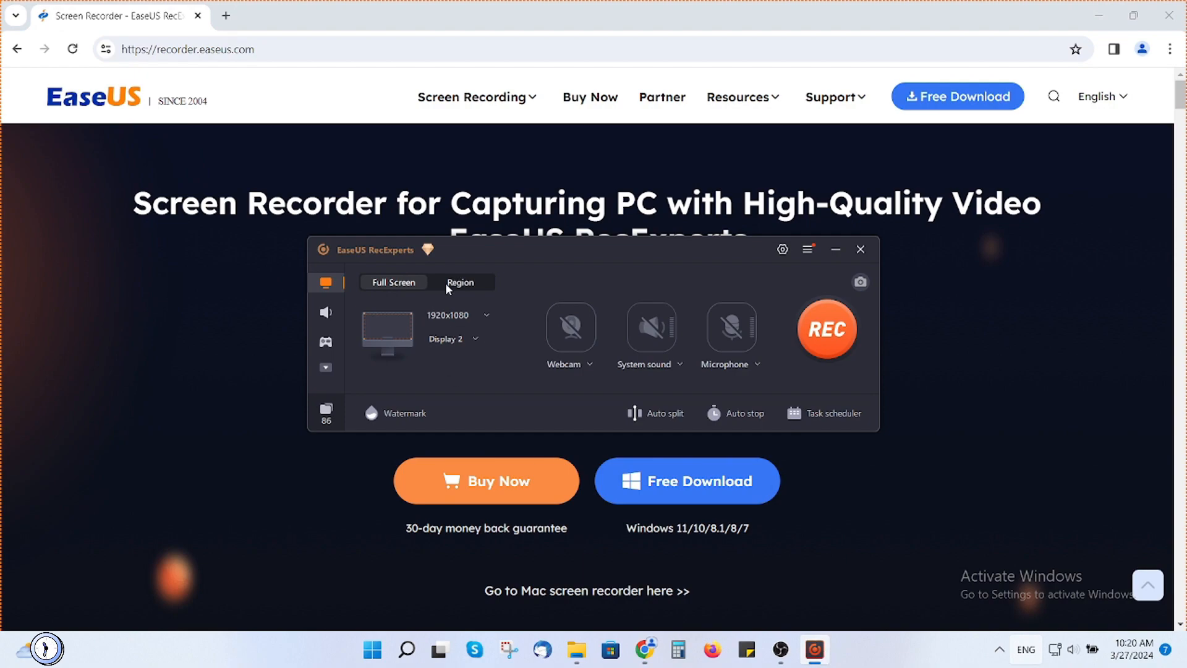
pyautogui.click(460, 282)
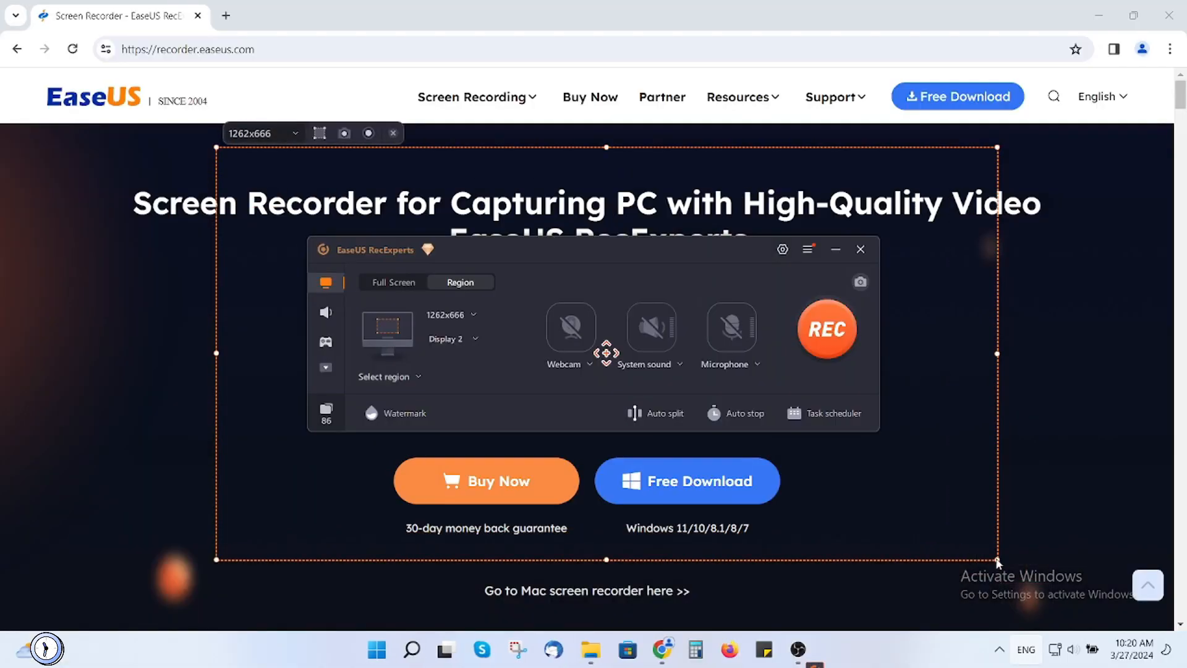
pyautogui.click(393, 282)
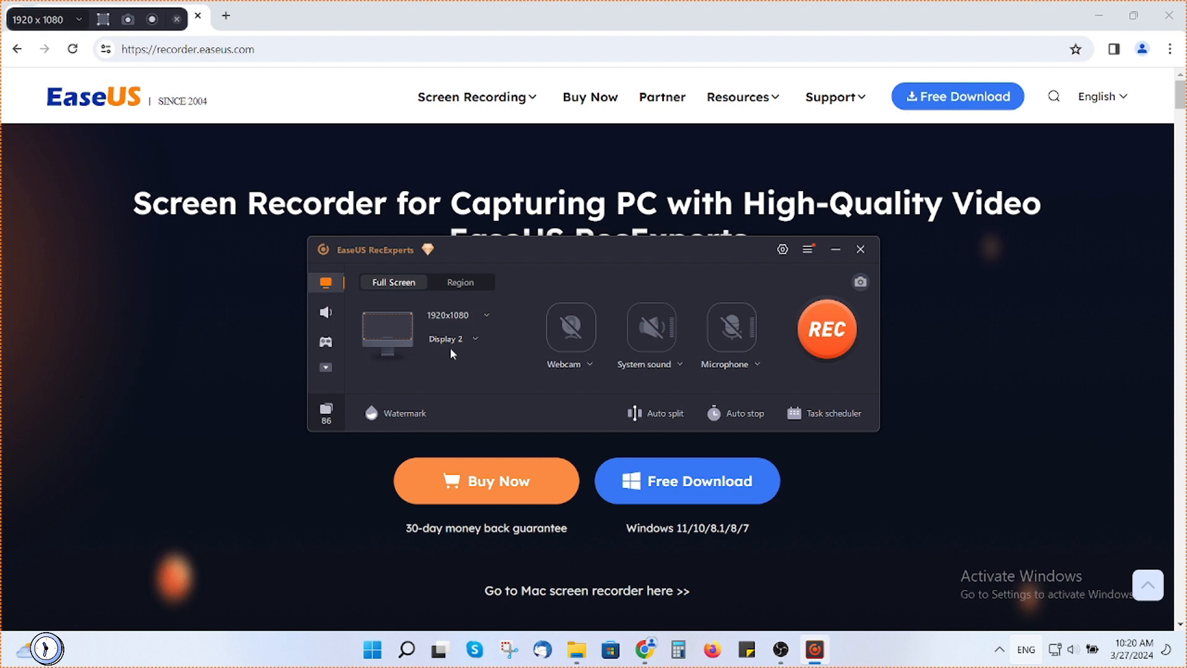
pyautogui.click(451, 339)
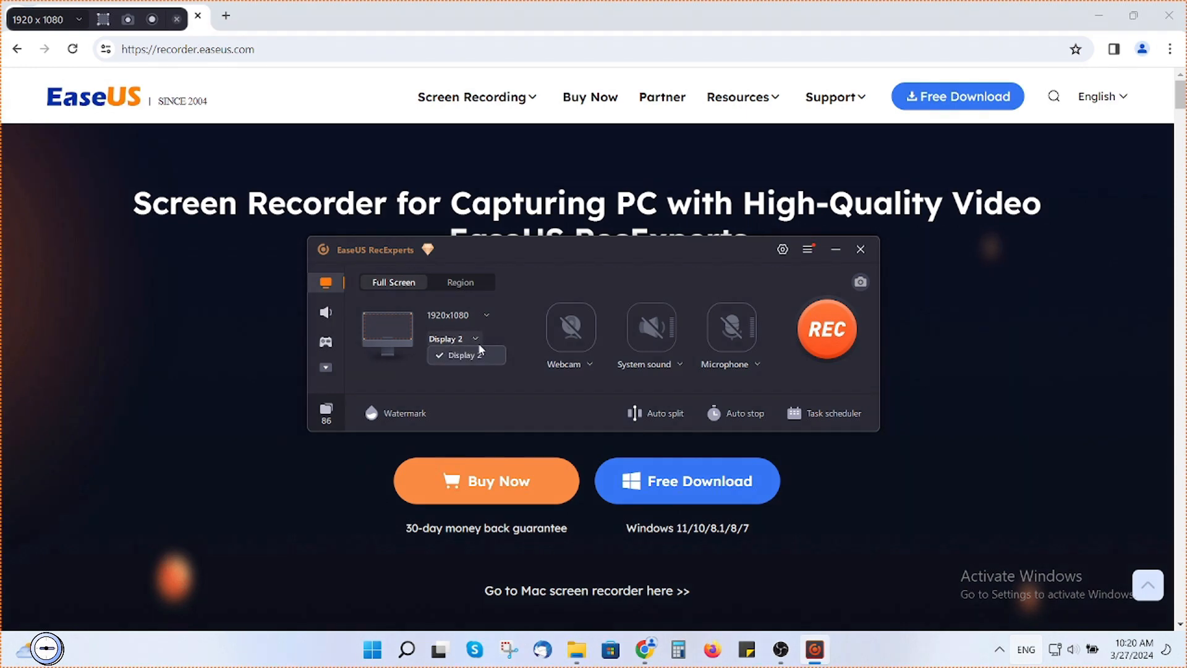
pyautogui.click(565, 364)
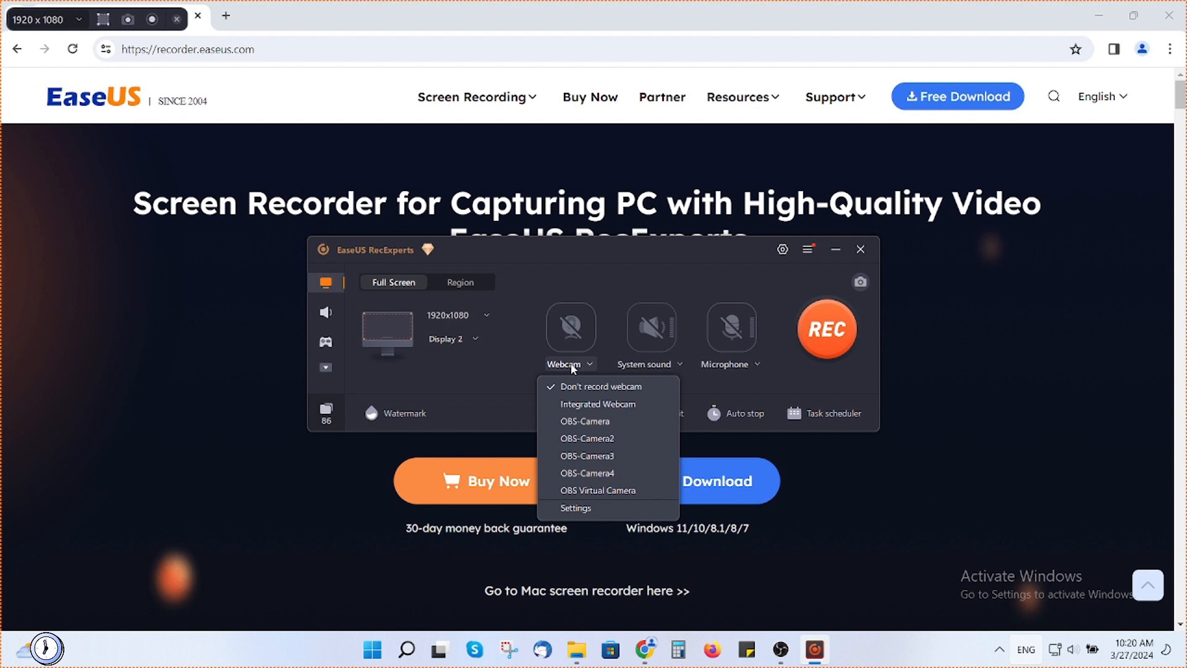
pyautogui.click(650, 364)
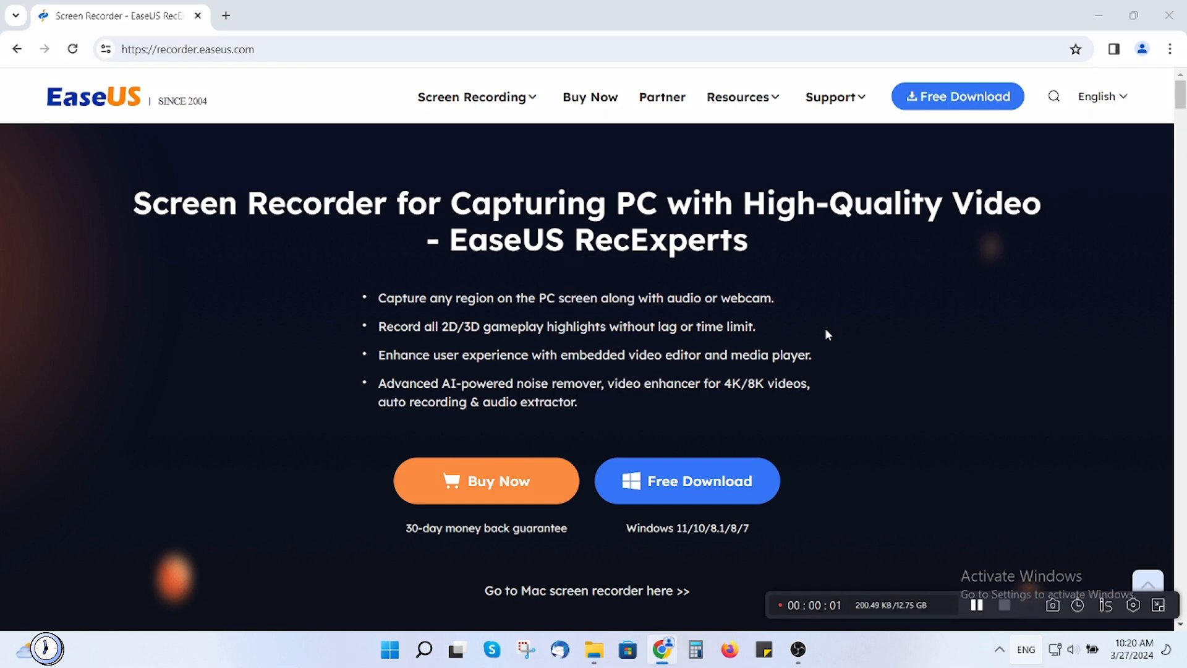
# Stop the RecExperts recording from the floating toolbar
pyautogui.click(1005, 605)
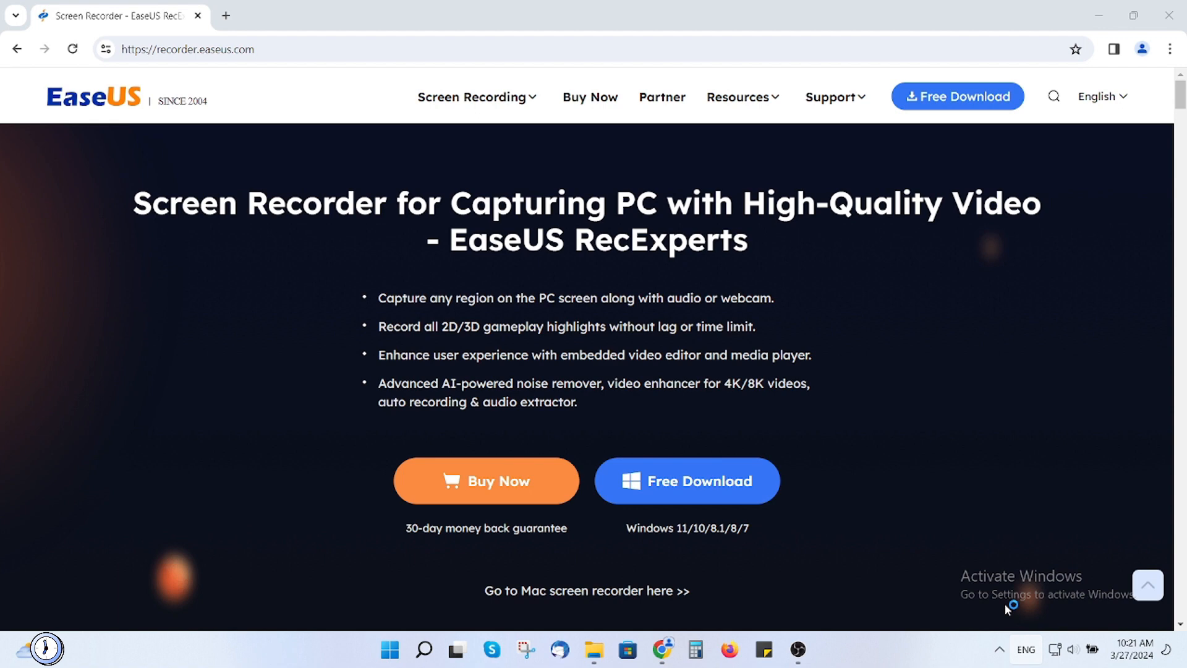
# Open the RecExperts recordings list to show the 12-second 20240327_102049.mp4 clip
pyautogui.click(813, 650)
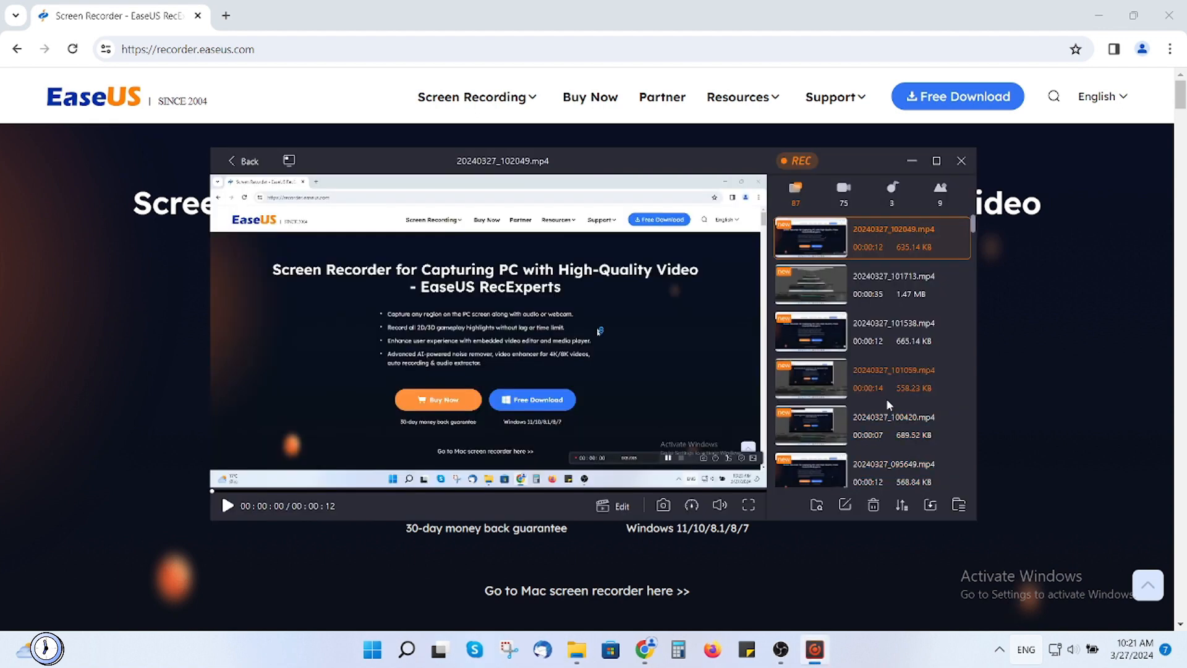
pyautogui.scroll(-3)
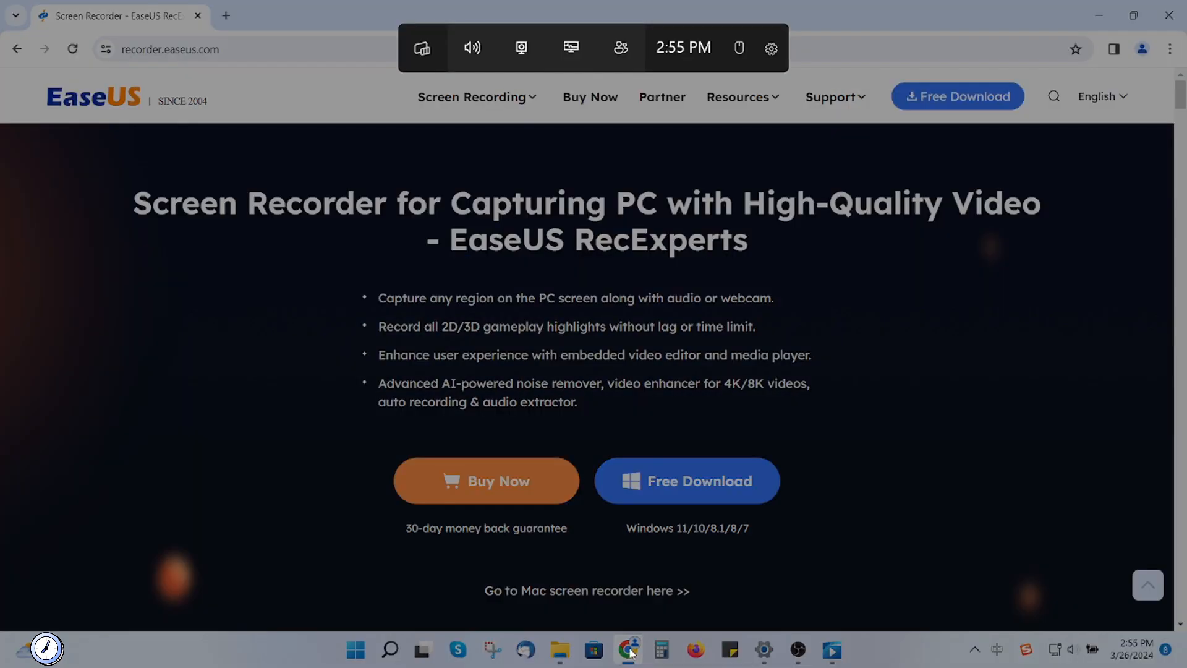
# Record and stop a Game Bar clip from the Capture widget, then view it
pyautogui.click(520, 47)
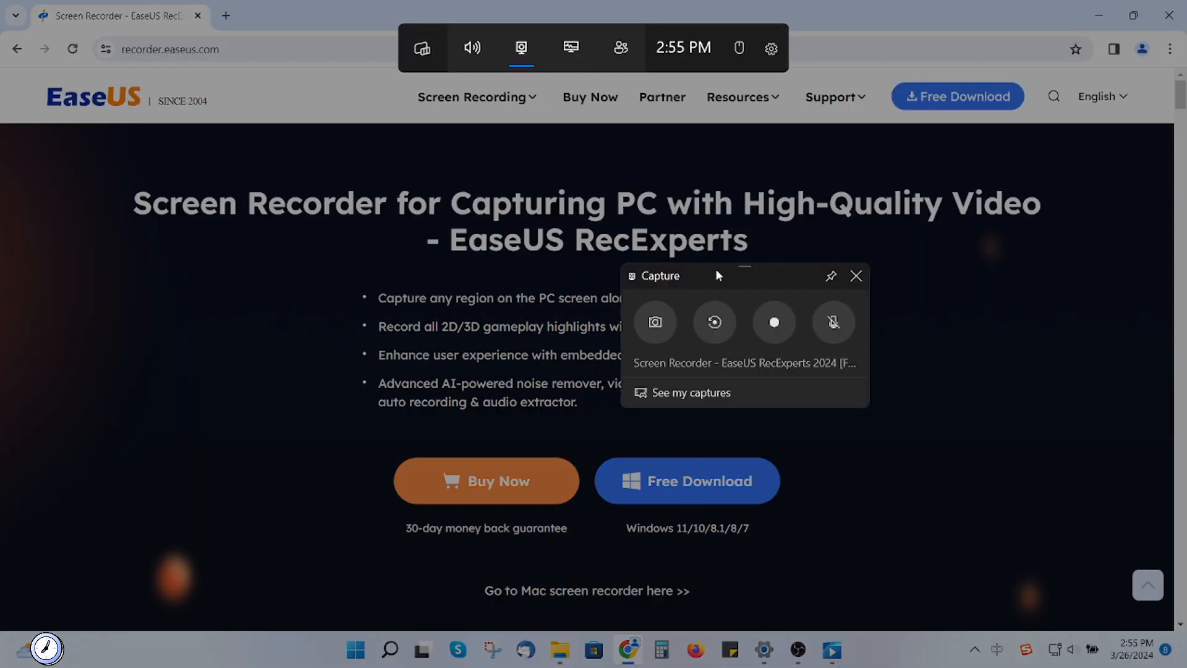
pyautogui.moveTo(773, 320)
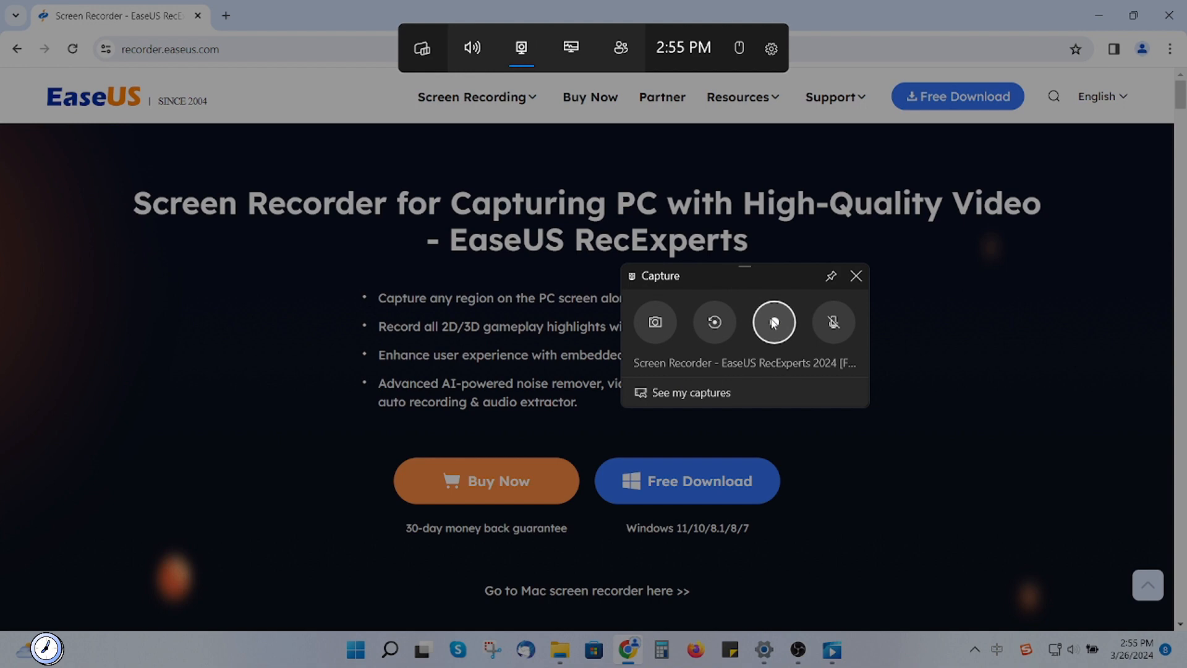
pyautogui.click(773, 322)
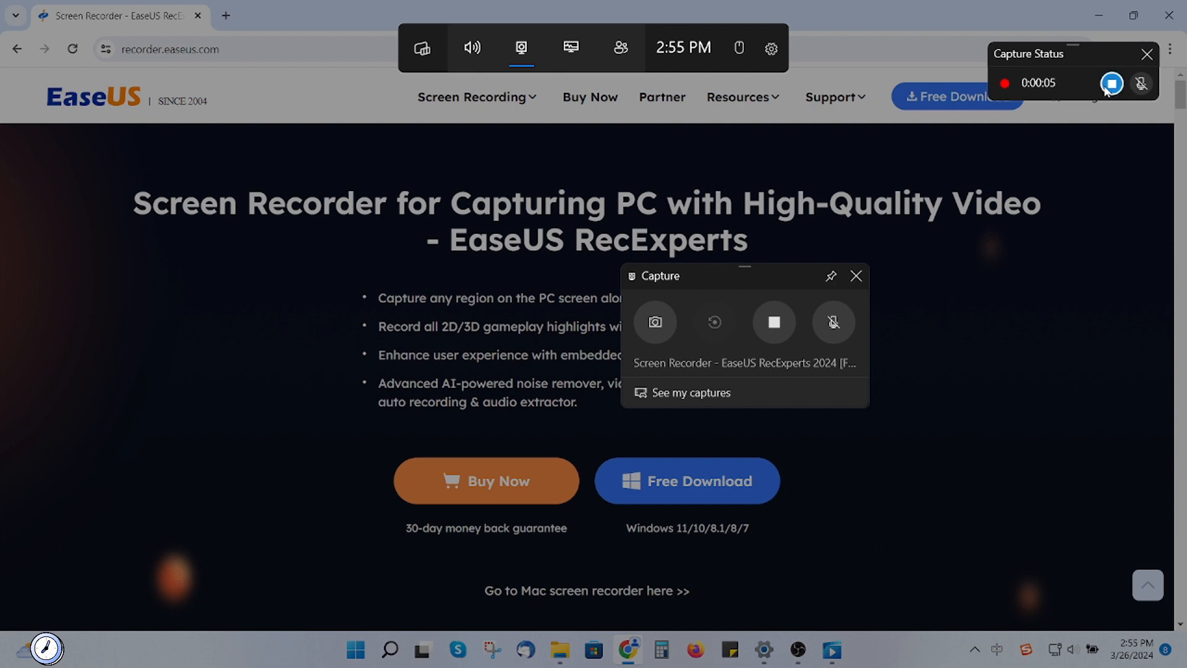
pyautogui.click(774, 322)
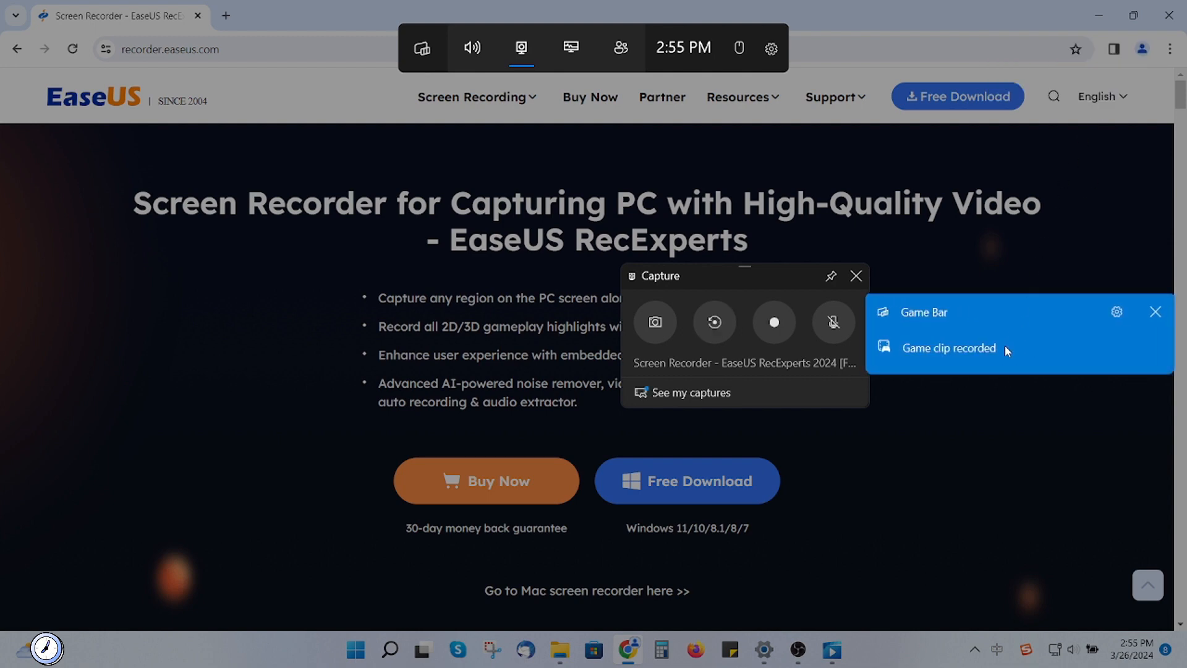
pyautogui.moveTo(923, 311)
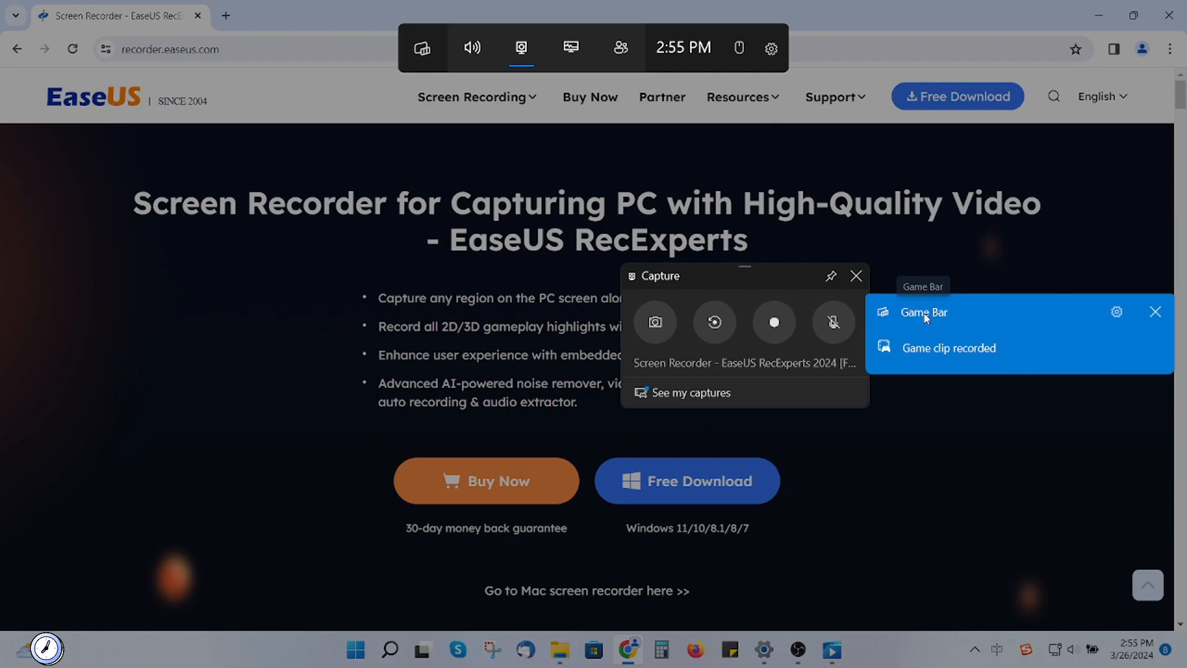
pyautogui.click(813, 650)
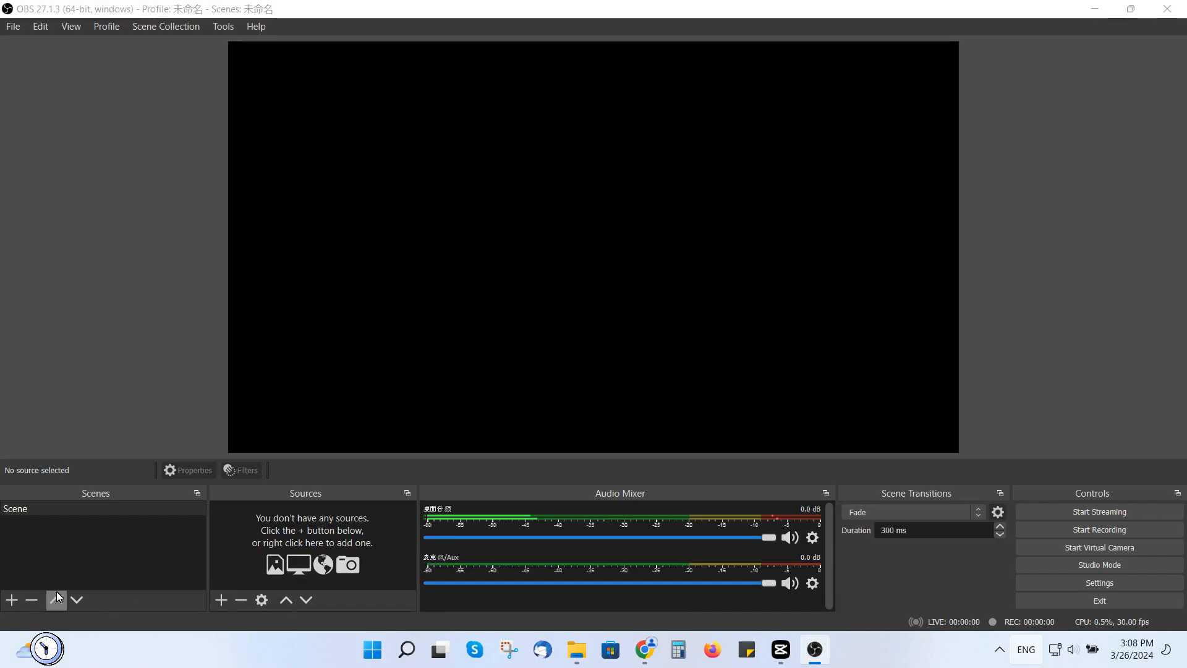
# Create Scene 2 and add a Display Capture source using Display 1
pyautogui.click(11, 600)
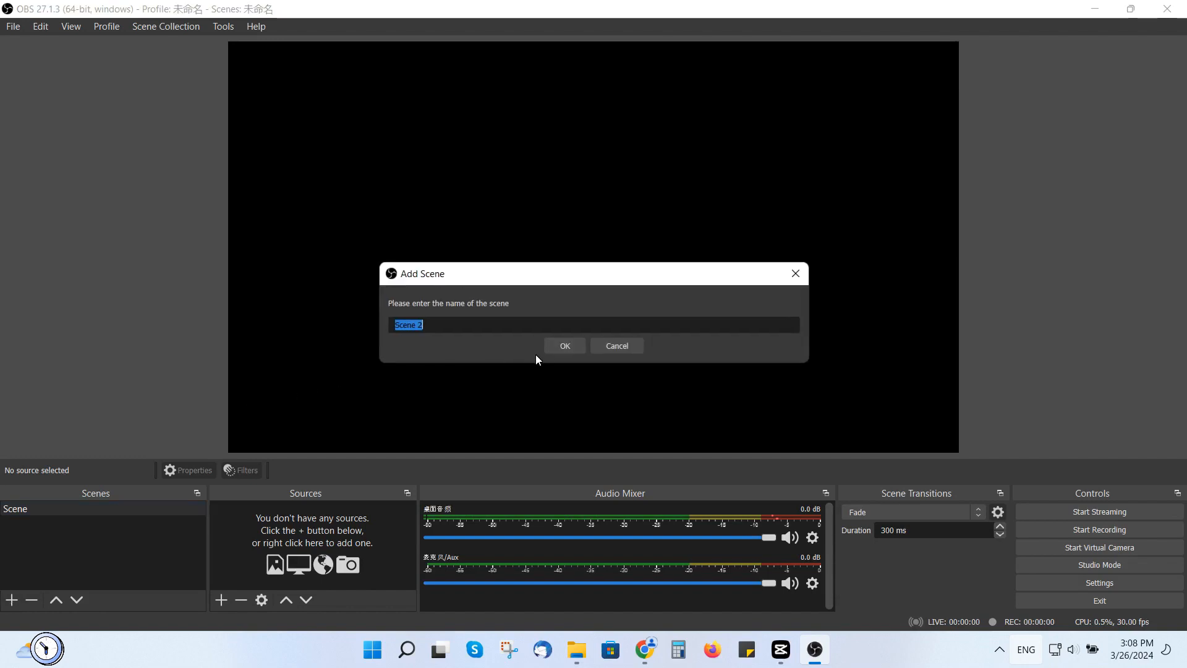
pyautogui.click(564, 345)
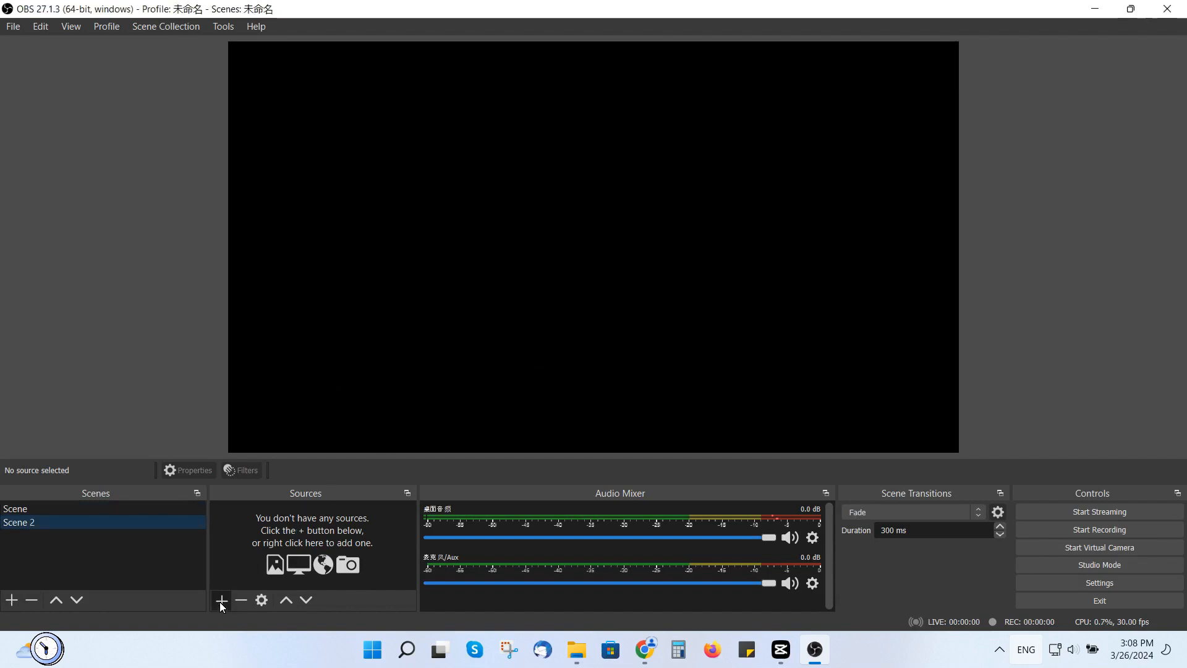
pyautogui.click(222, 600)
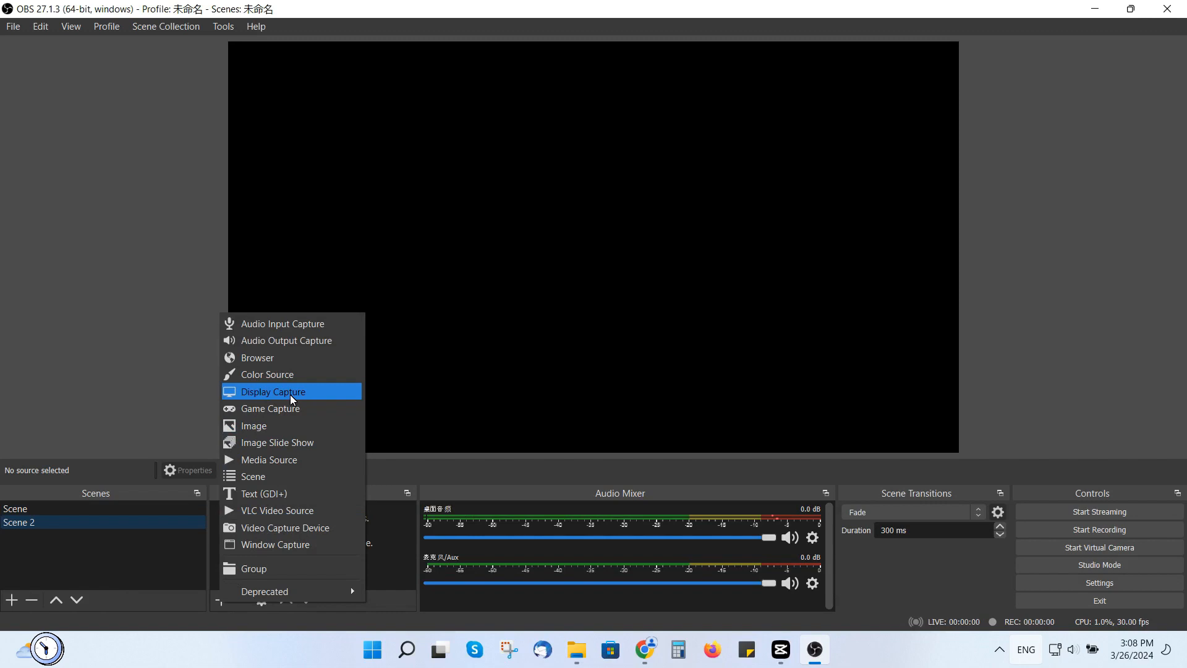
pyautogui.click(273, 392)
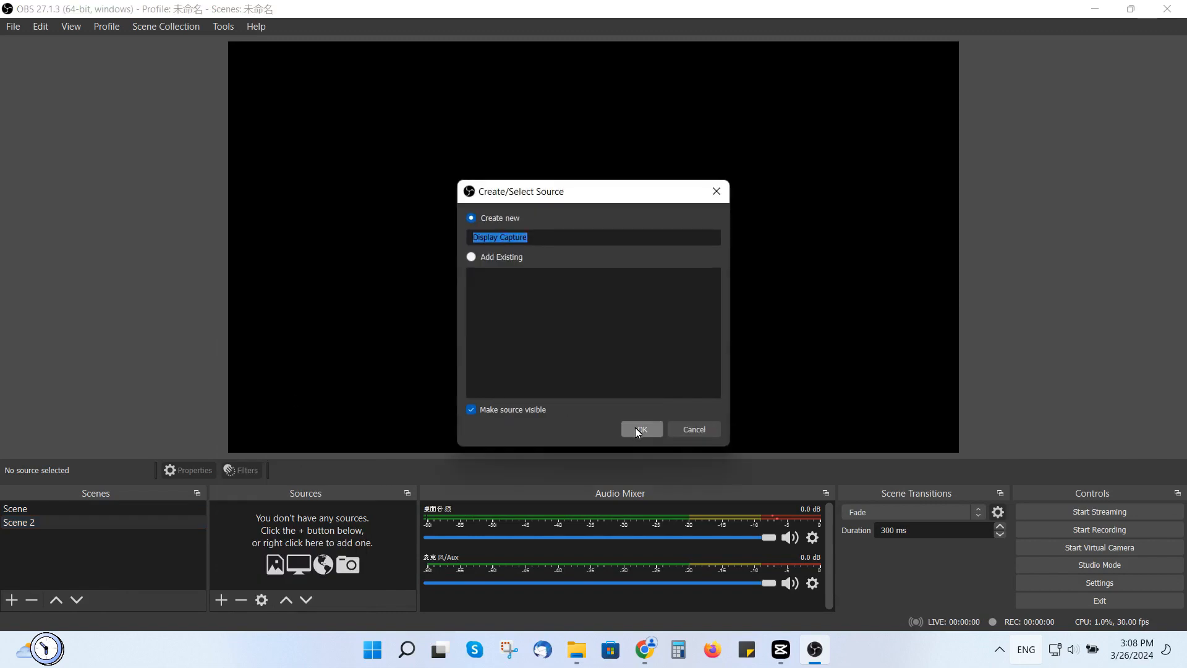
pyautogui.click(640, 429)
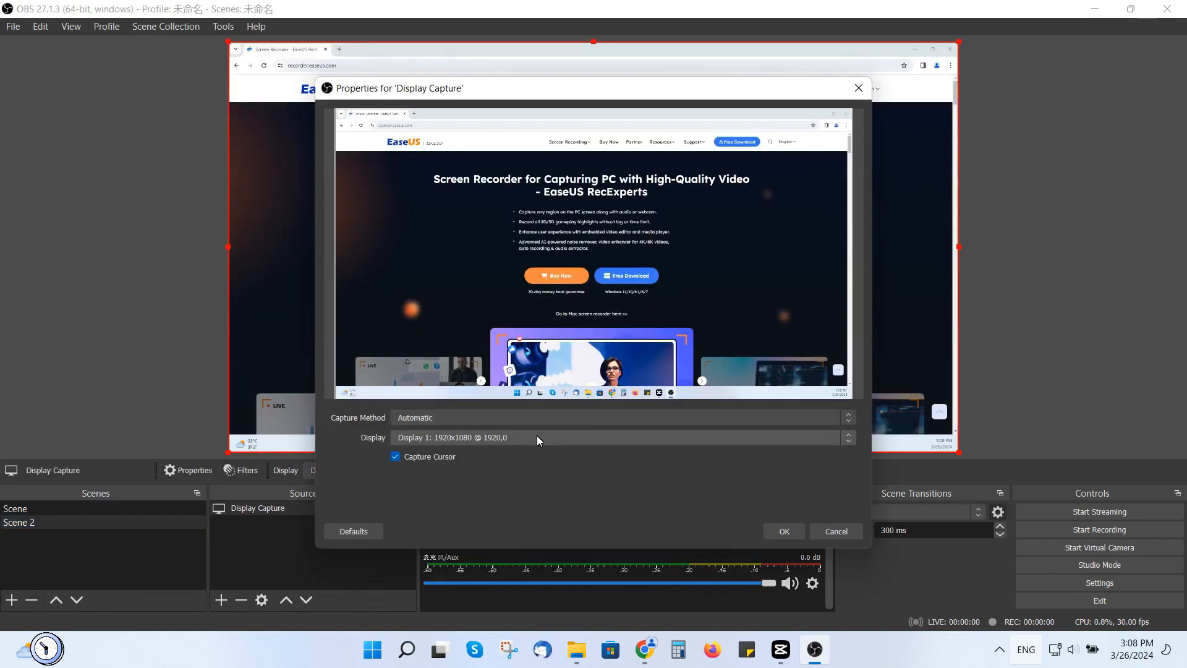
pyautogui.moveTo(765, 528)
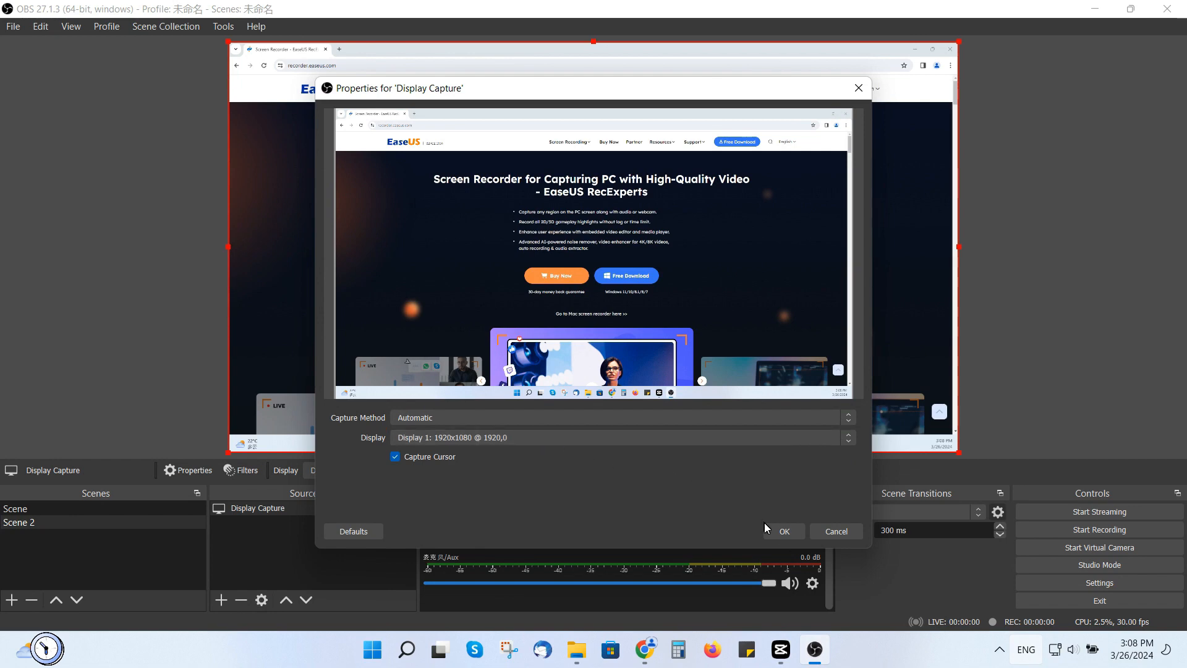
pyautogui.click(785, 530)
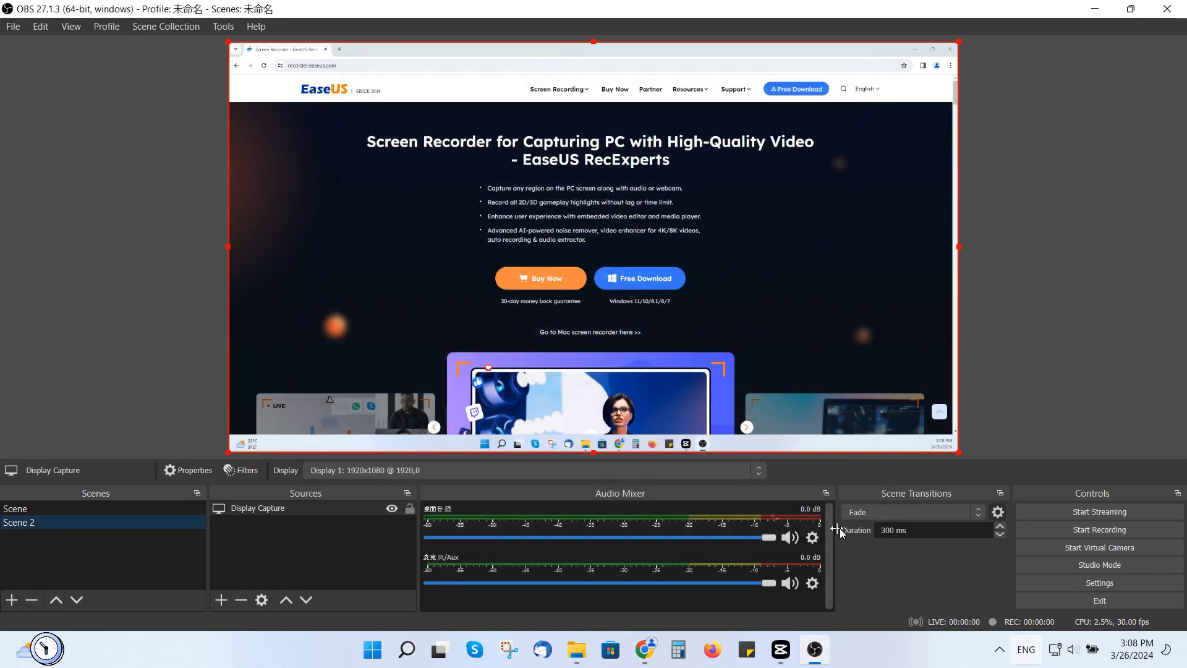
# Record about seven seconds in OBS while scrolling down the EaseUS page, then stop
pyautogui.click(1099, 530)
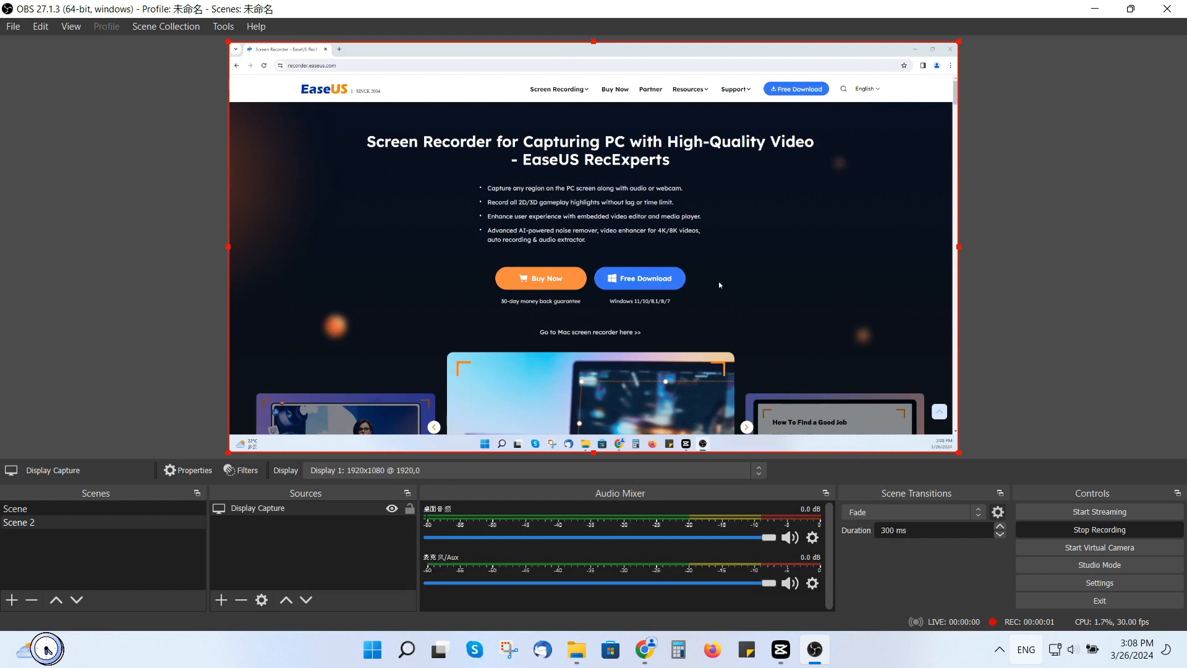
pyautogui.scroll(-3)
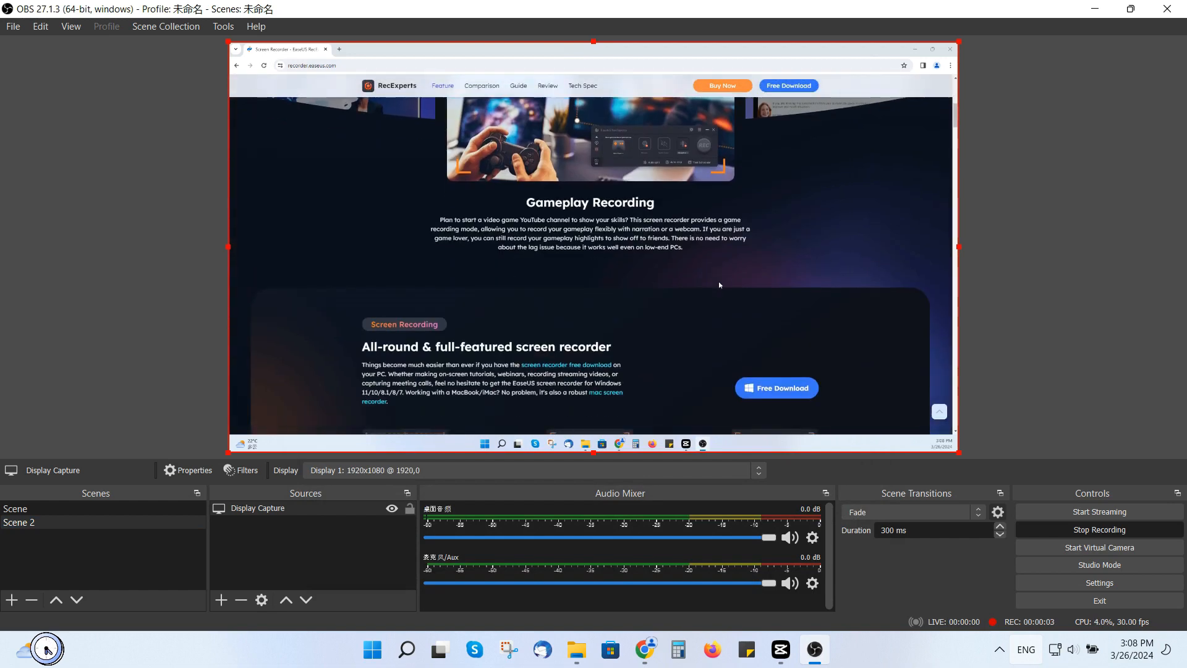
pyautogui.scroll(-3)
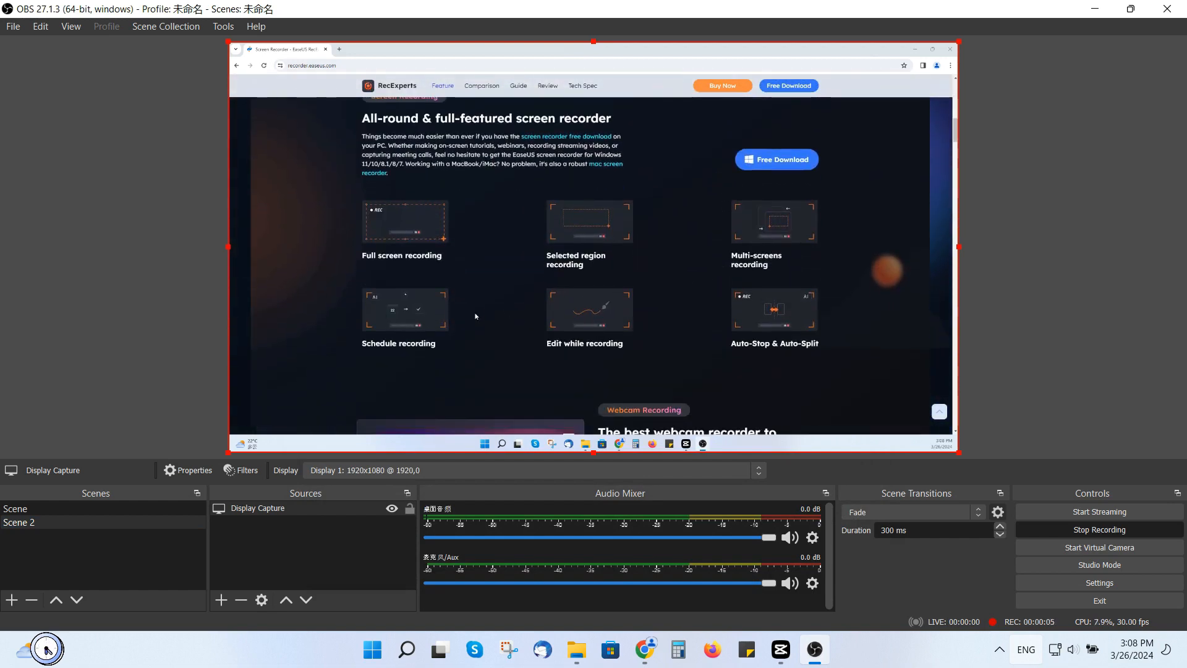
pyautogui.click(1099, 529)
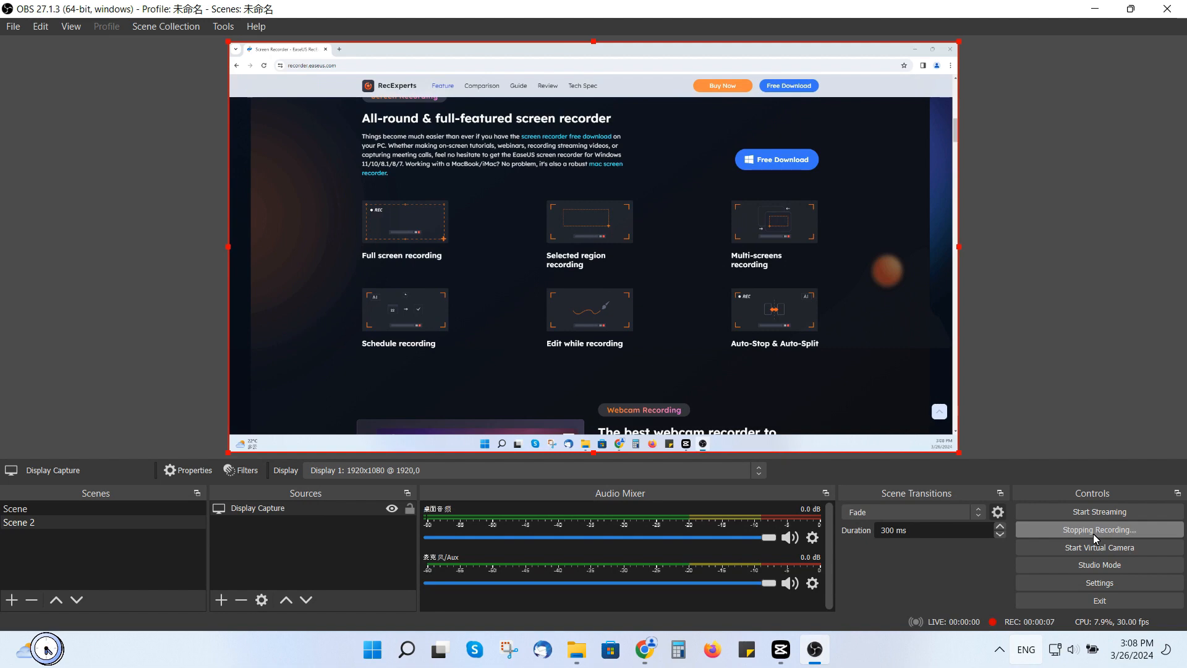
pyautogui.click(1099, 530)
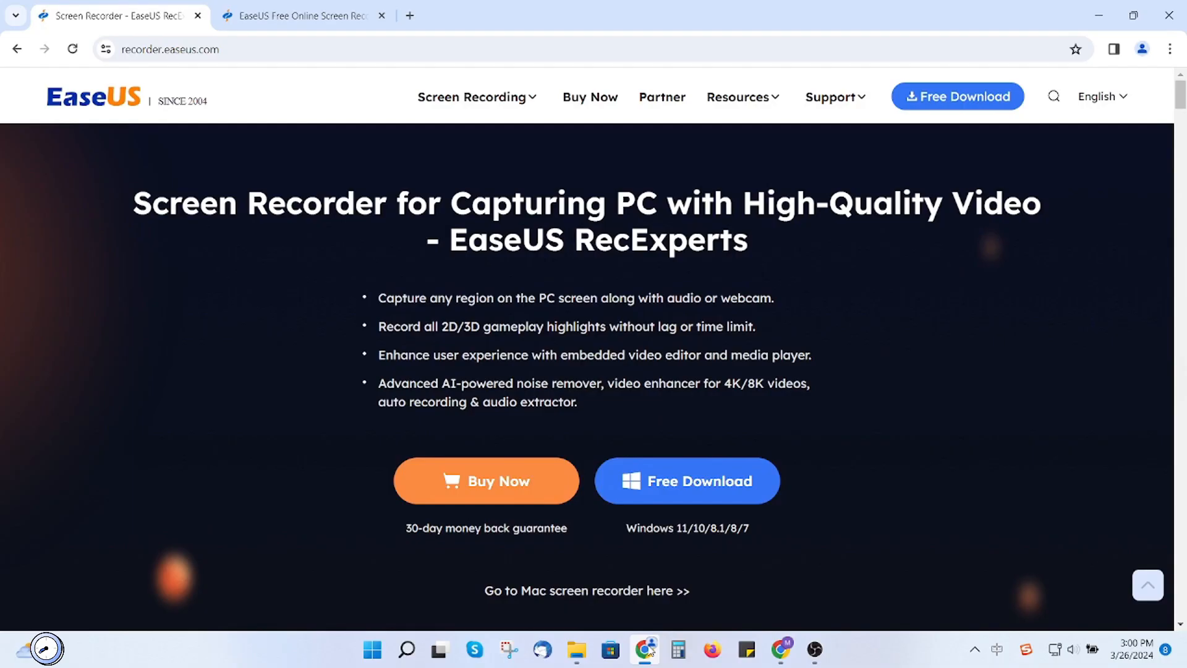
pyautogui.moveTo(394, 264)
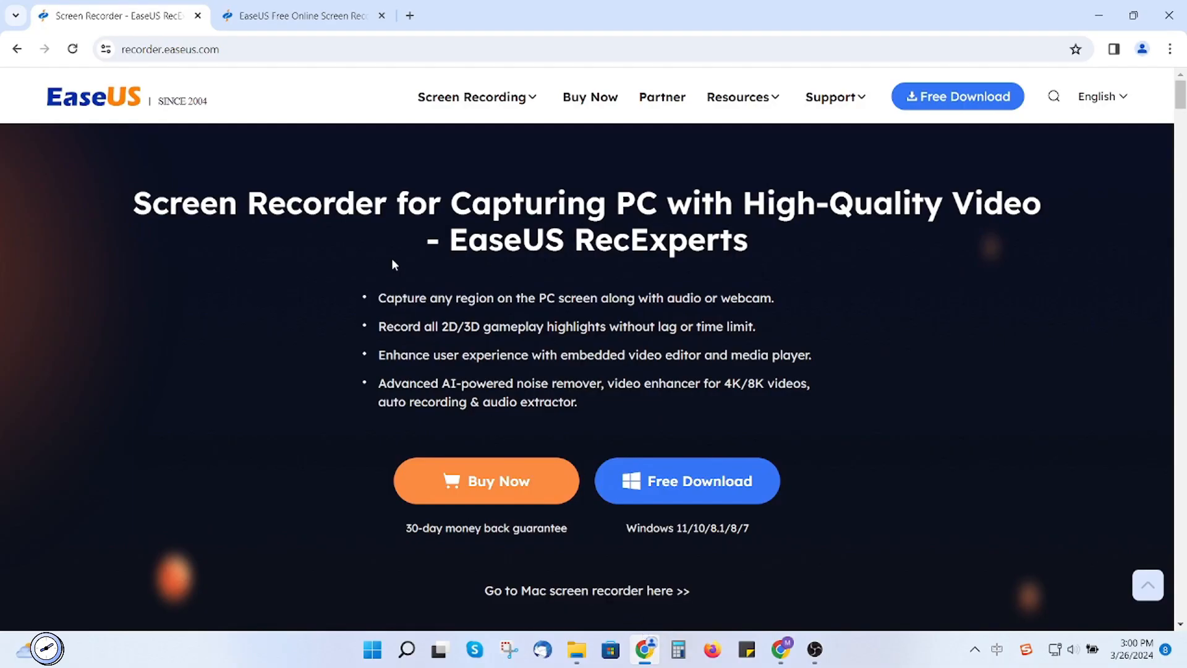
# Start an online recording of the screen with System Sound on the EaseUS recorder page
pyautogui.click(303, 14)
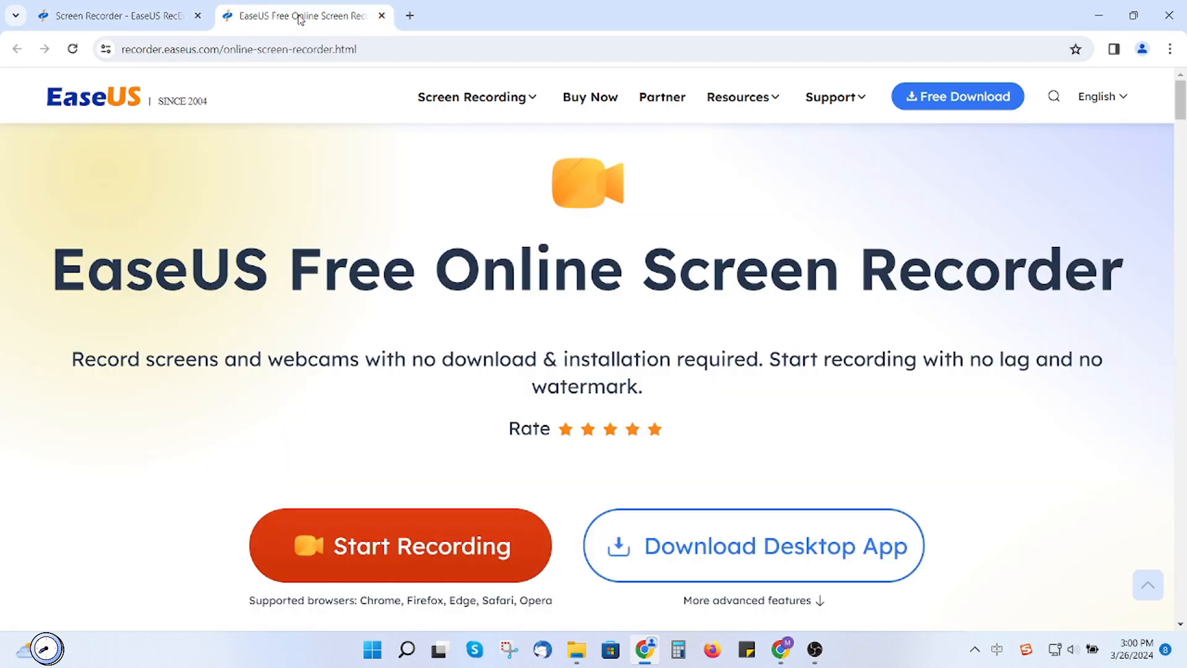
pyautogui.moveTo(411, 533)
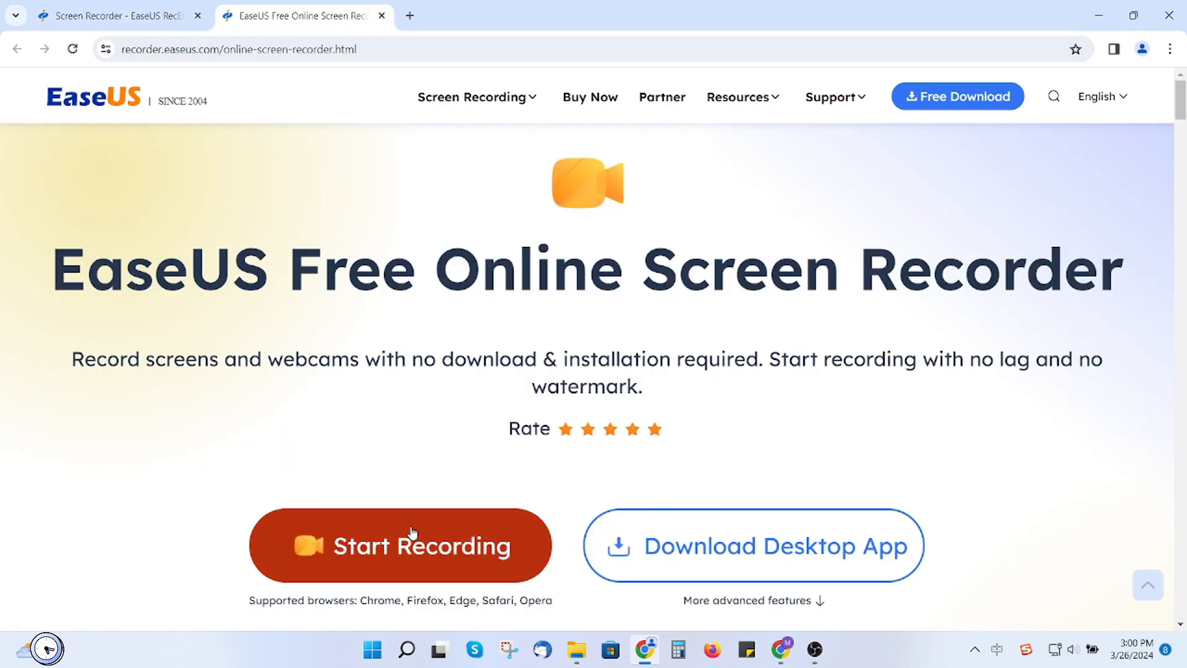
pyautogui.click(400, 546)
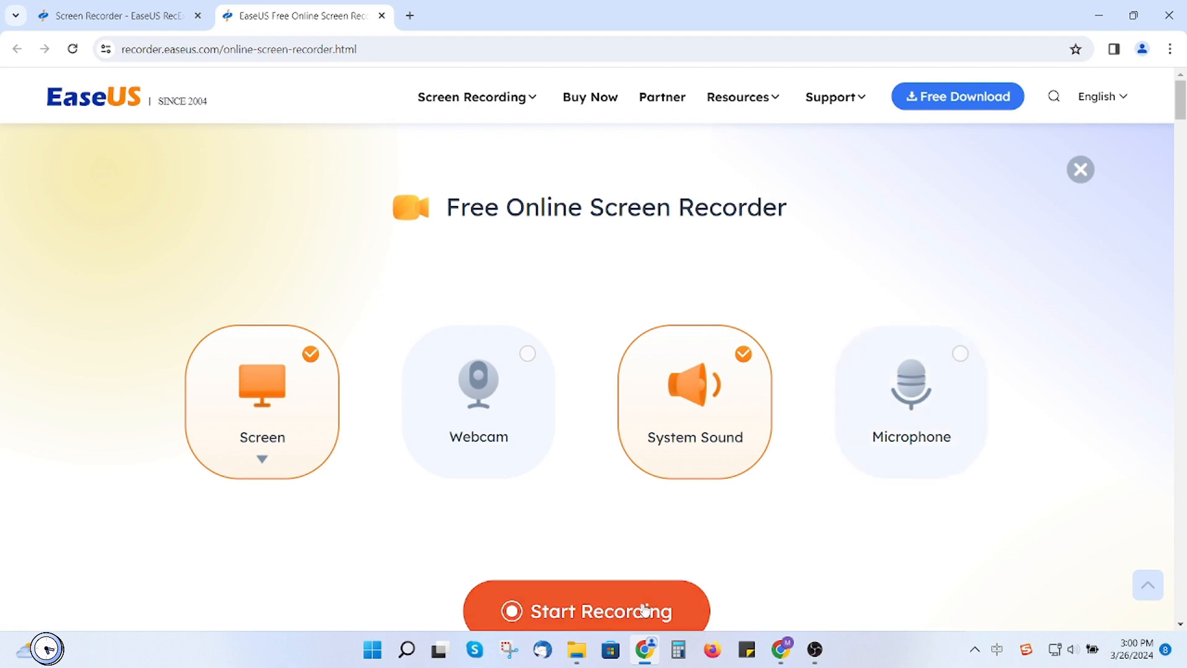
pyautogui.click(586, 611)
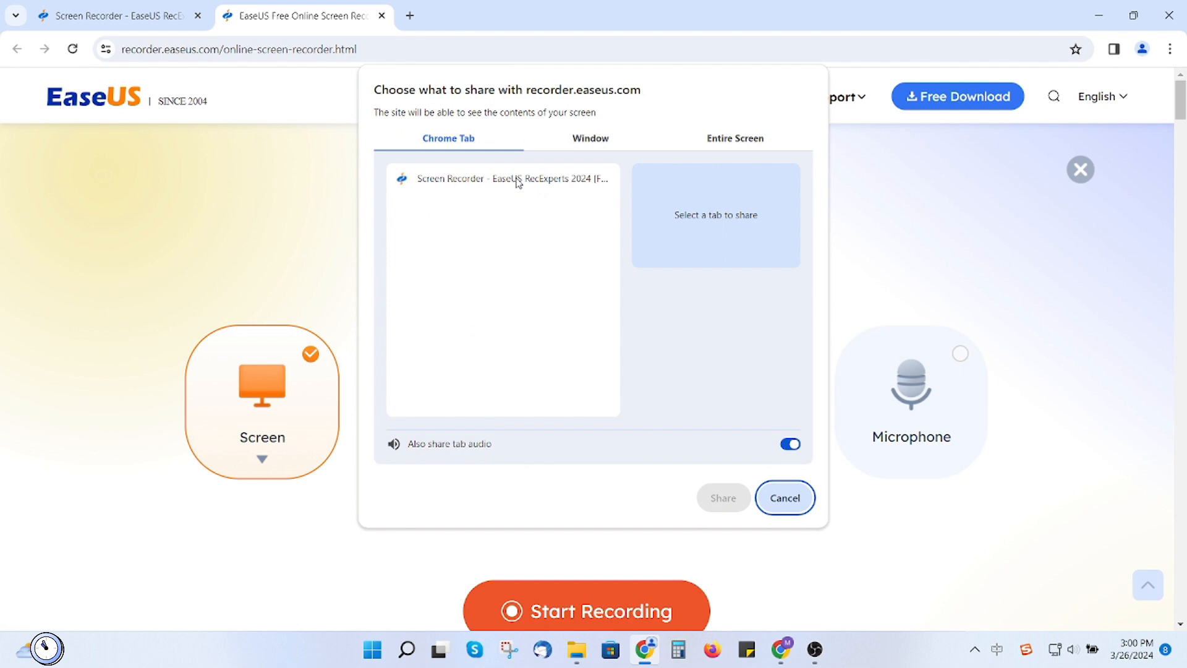
# Share the 'Screen Recorder - EaseUS RecExperts' Chrome tab to begin capturing
pyautogui.click(502, 179)
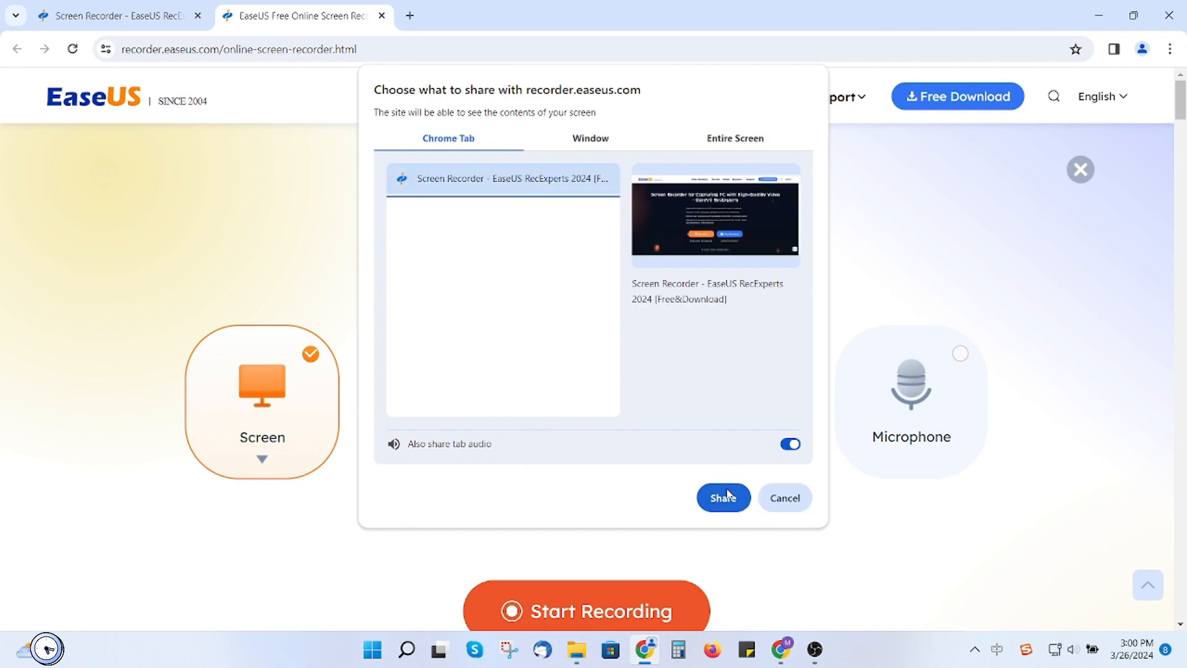
pyautogui.click(722, 497)
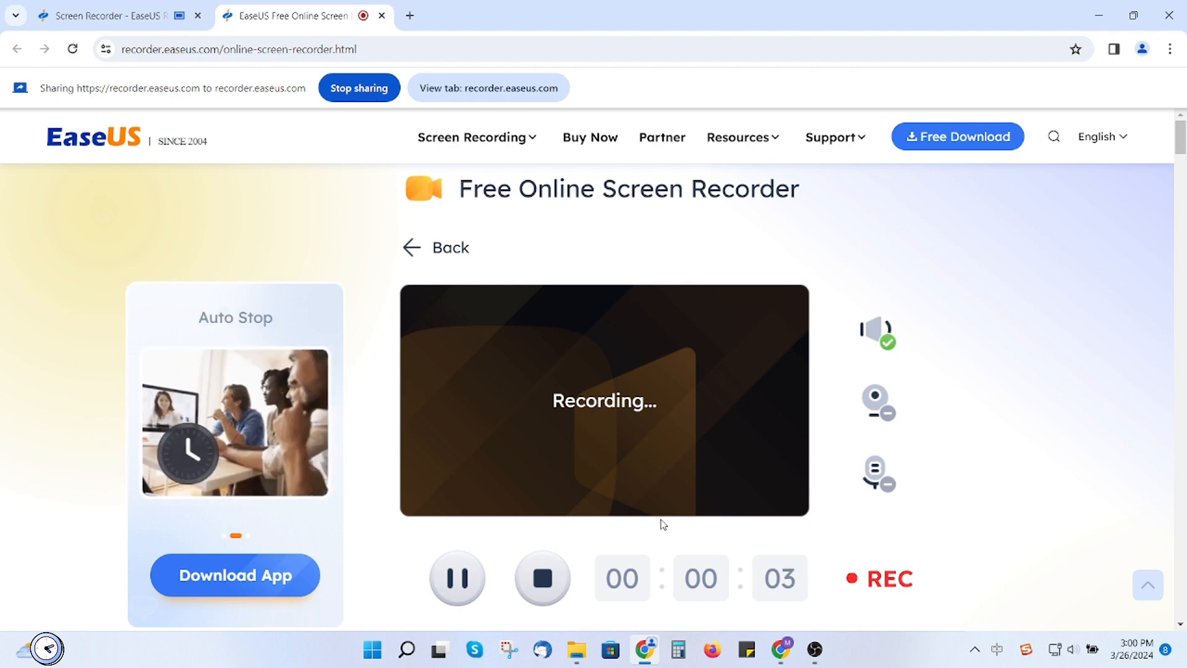
# Stop the online recording and open the save dialog for the six-second webm clip
pyautogui.click(542, 577)
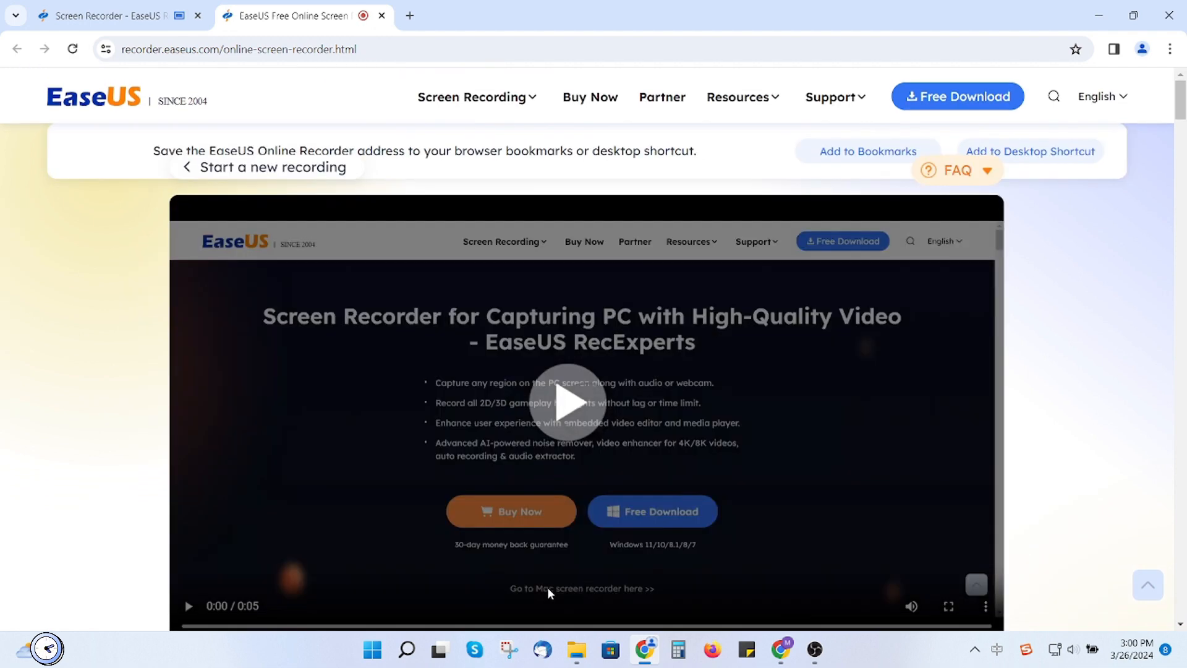
pyautogui.scroll(-3)
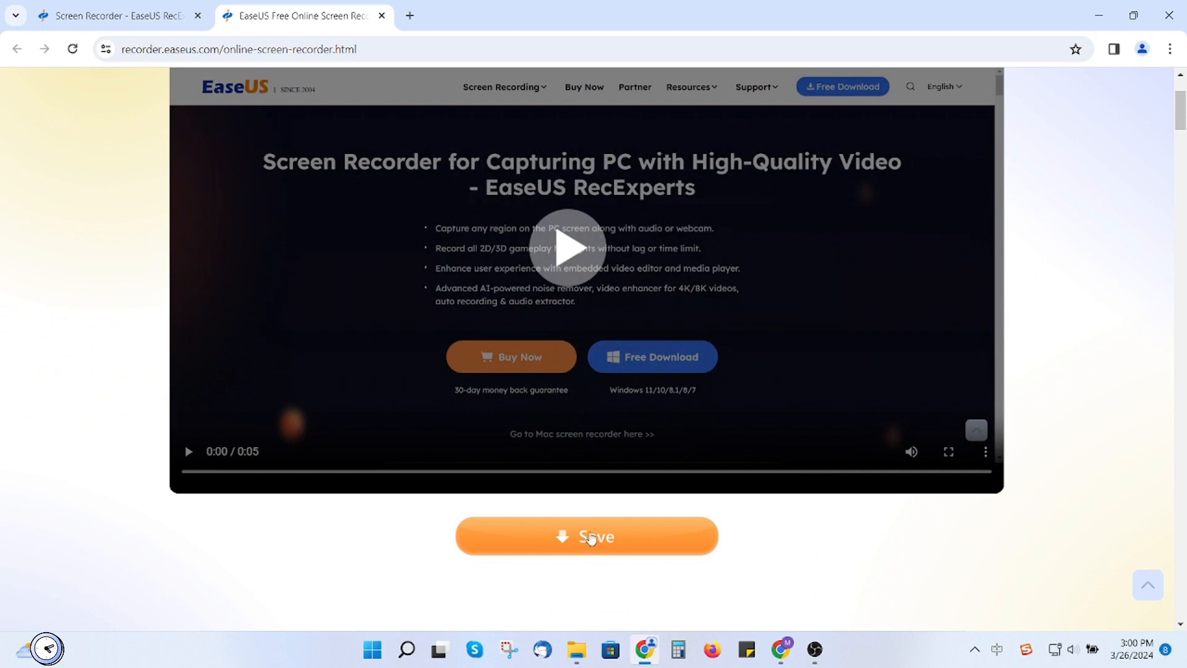
pyautogui.click(587, 537)
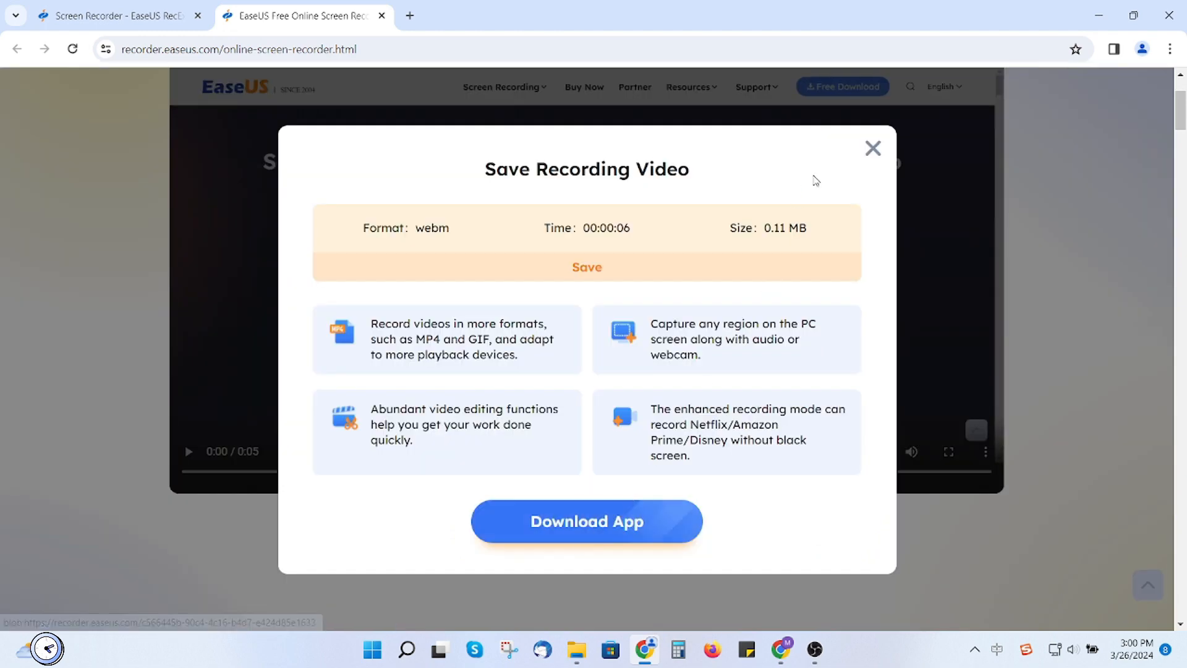